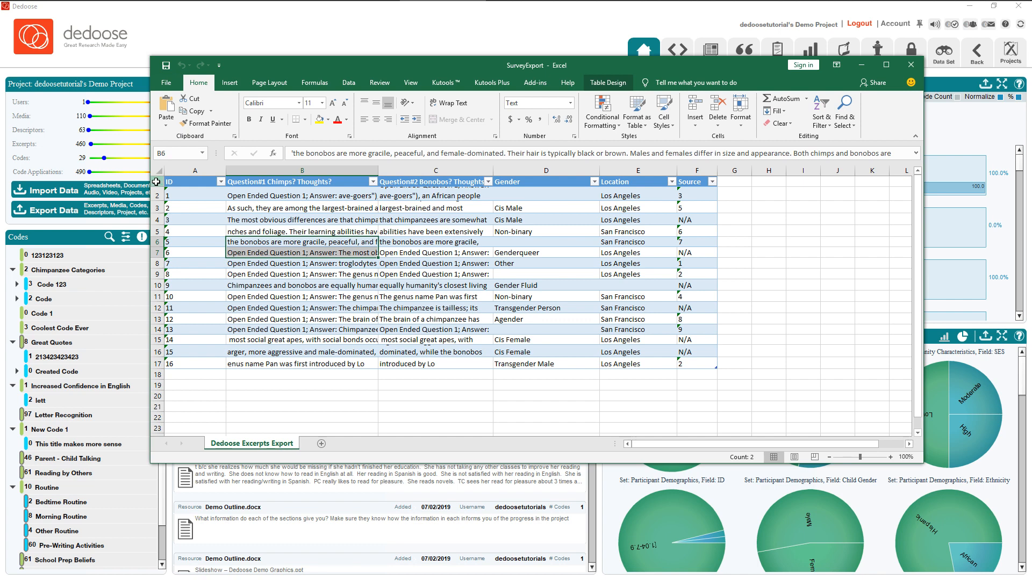
Step: Review the survey spreadsheet's ID, open-ended question, Location and Gender columns
{"action": "left_click", "coordinate": [169, 181]}
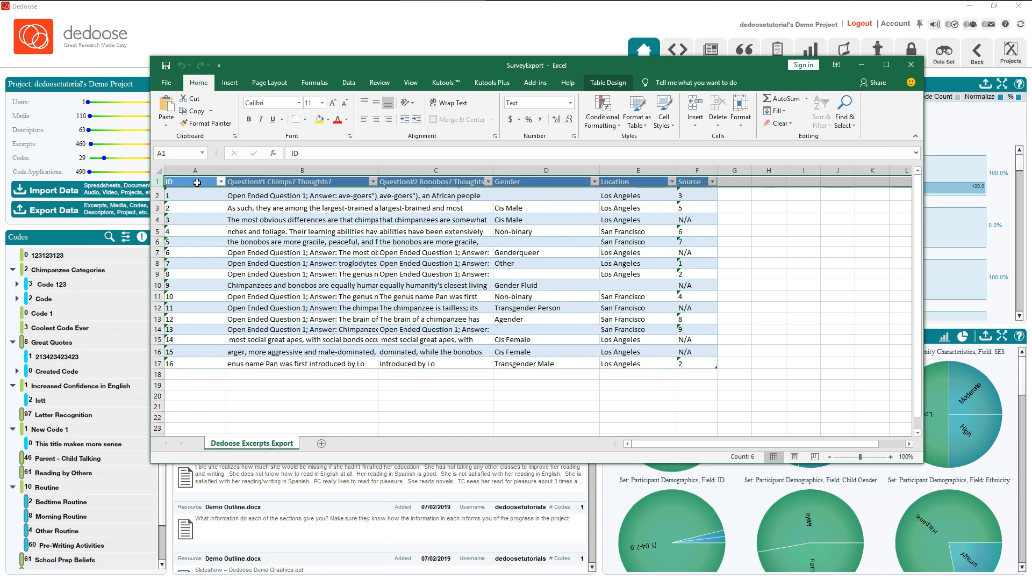
{"action": "left_click", "coordinate": [194, 181]}
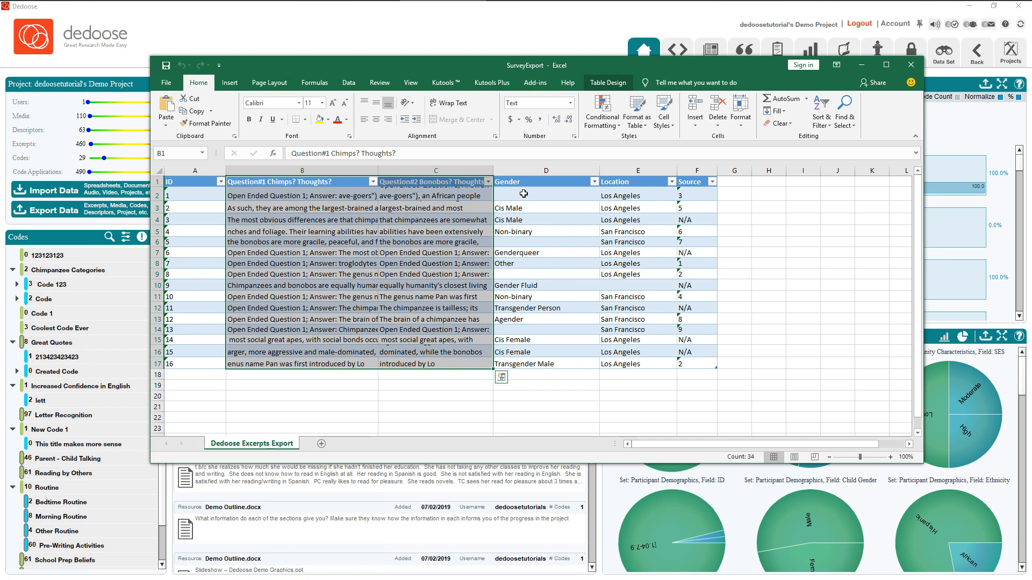
{"action": "left_click", "coordinate": [637, 182]}
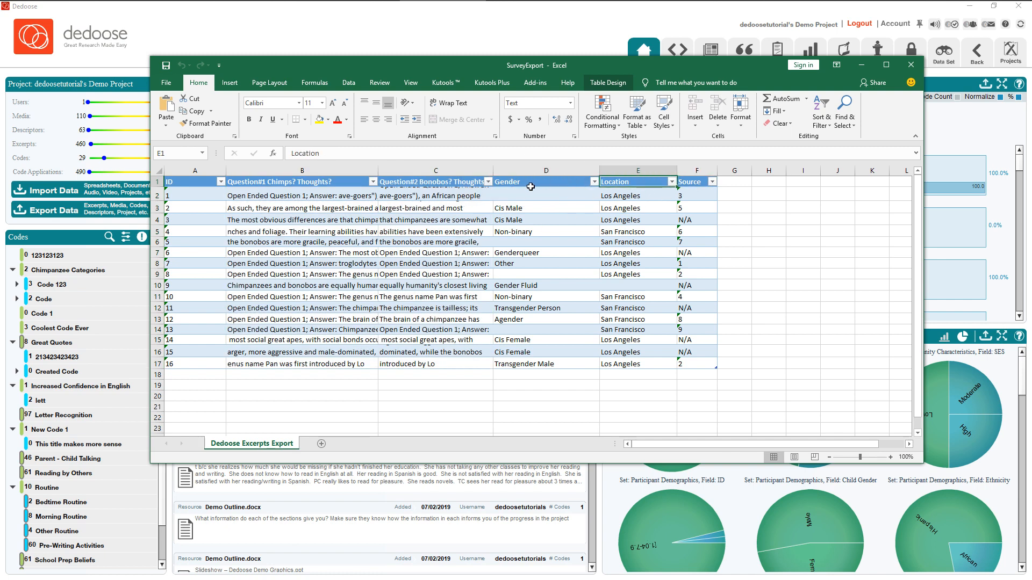
{"action": "left_click", "coordinate": [695, 181]}
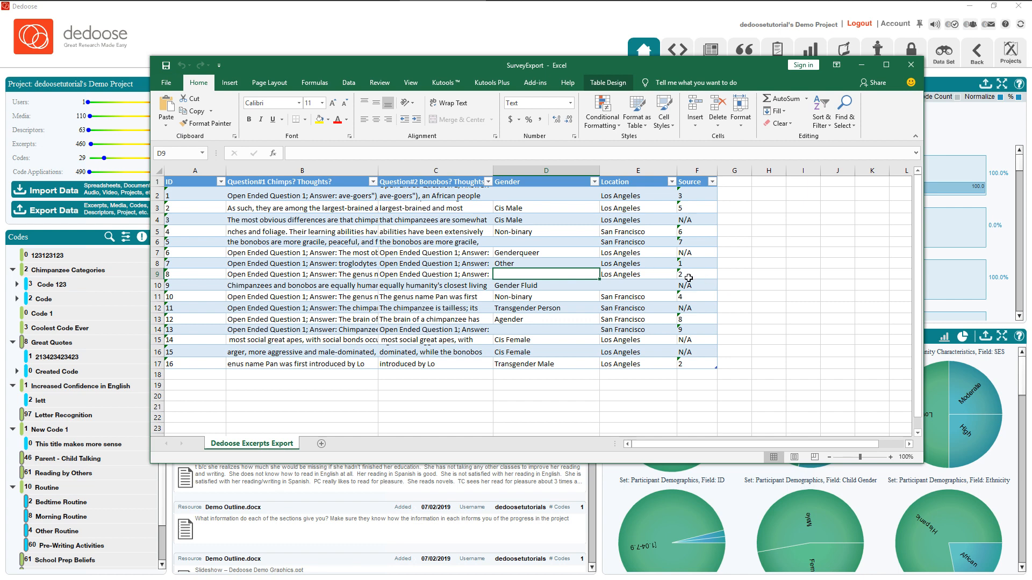
Step: Inspect several N/A entries in the Source column beside blank Gender responses
{"action": "left_click", "coordinate": [696, 285]}
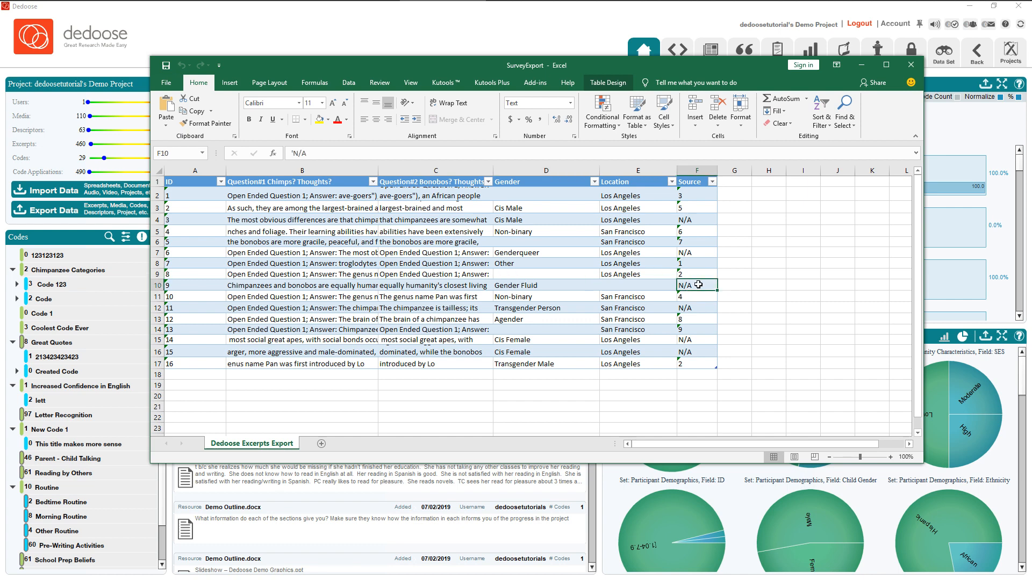
{"action": "left_click", "coordinate": [696, 251]}
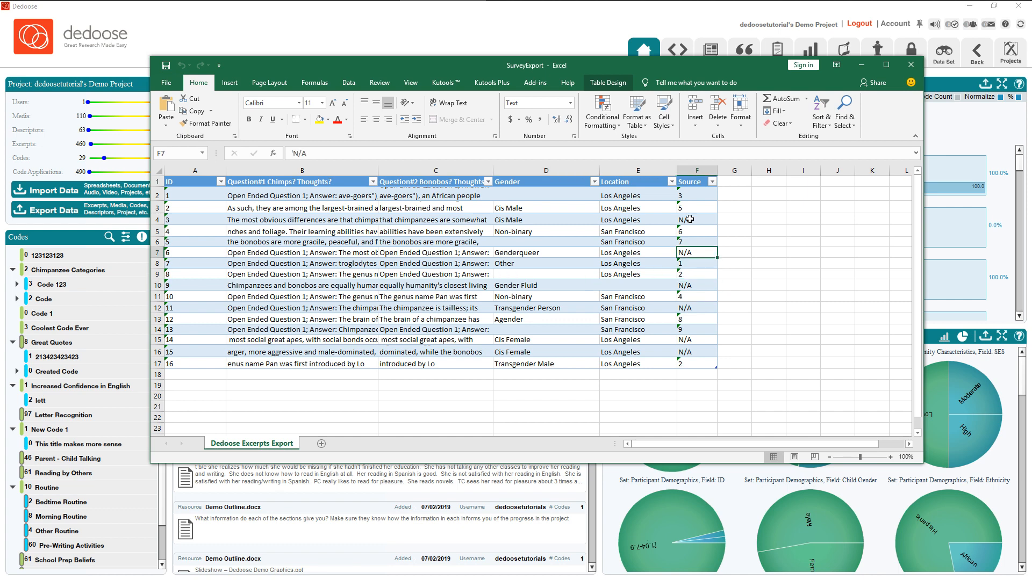
{"action": "left_click", "coordinate": [697, 307]}
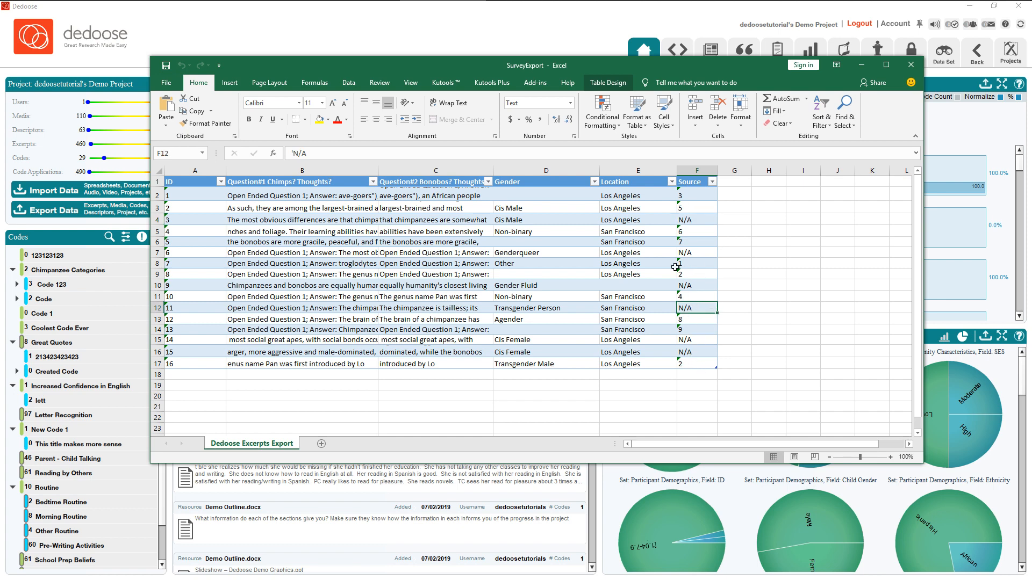
{"action": "mouse_move", "coordinate": [701, 215]}
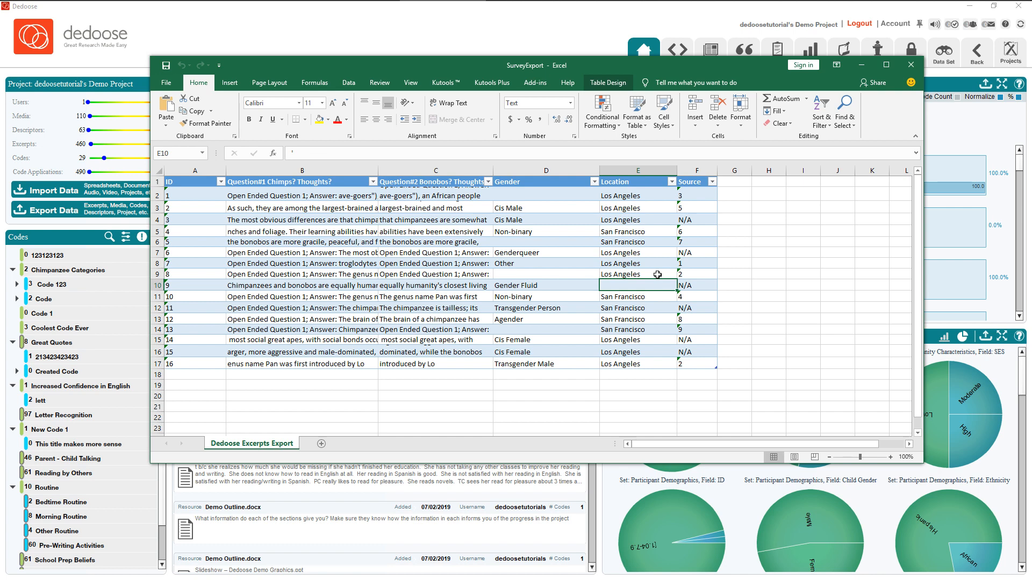
{"action": "mouse_move", "coordinate": [643, 249]}
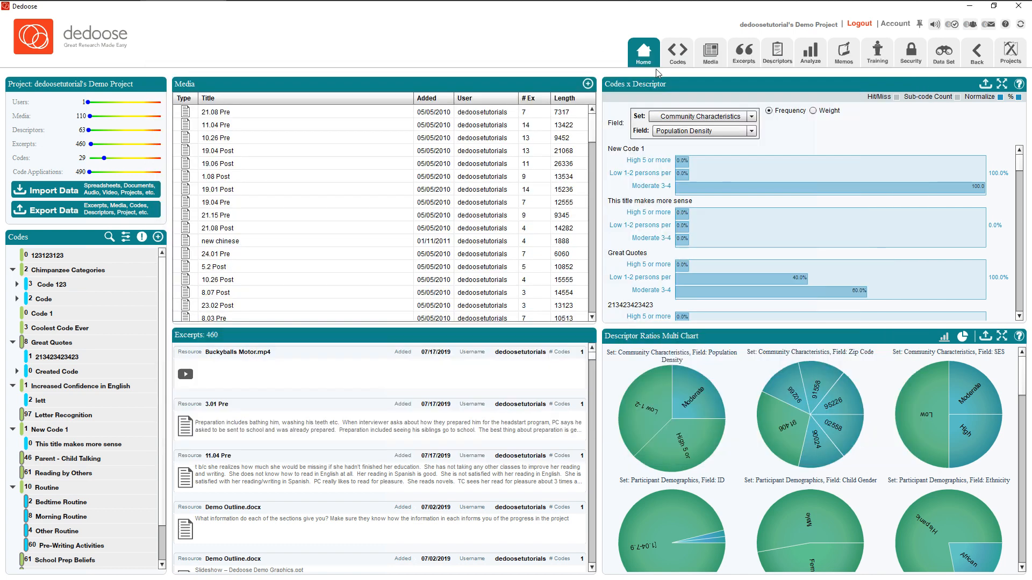
Step: Create a new Dedoose project titled 'New Project' and bring up its Import Data options
{"action": "left_click", "coordinate": [1009, 52]}
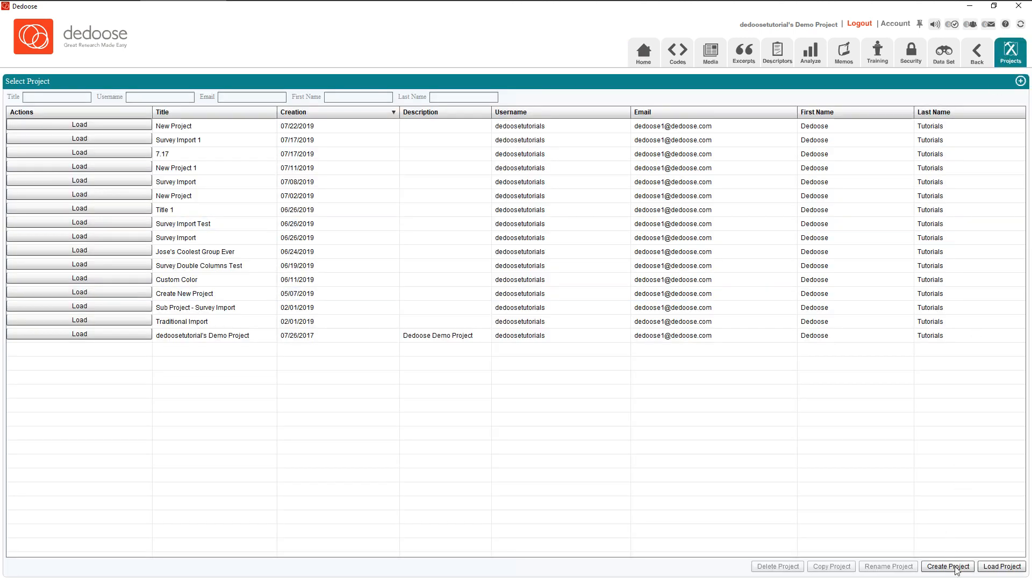
{"action": "left_click", "coordinate": [945, 566]}
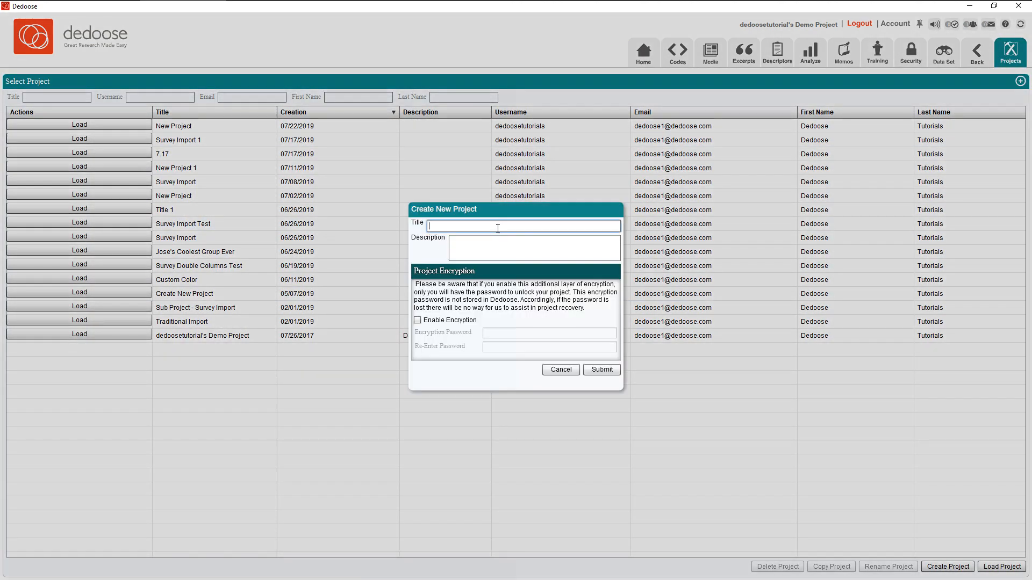
{"action": "type", "text": "New Project"}
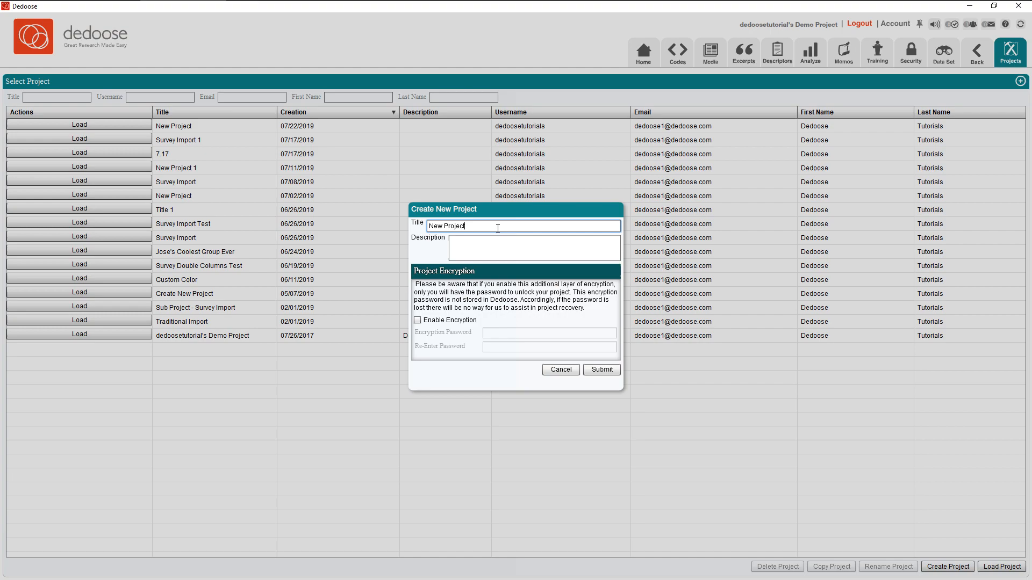
{"action": "left_click", "coordinate": [599, 368]}
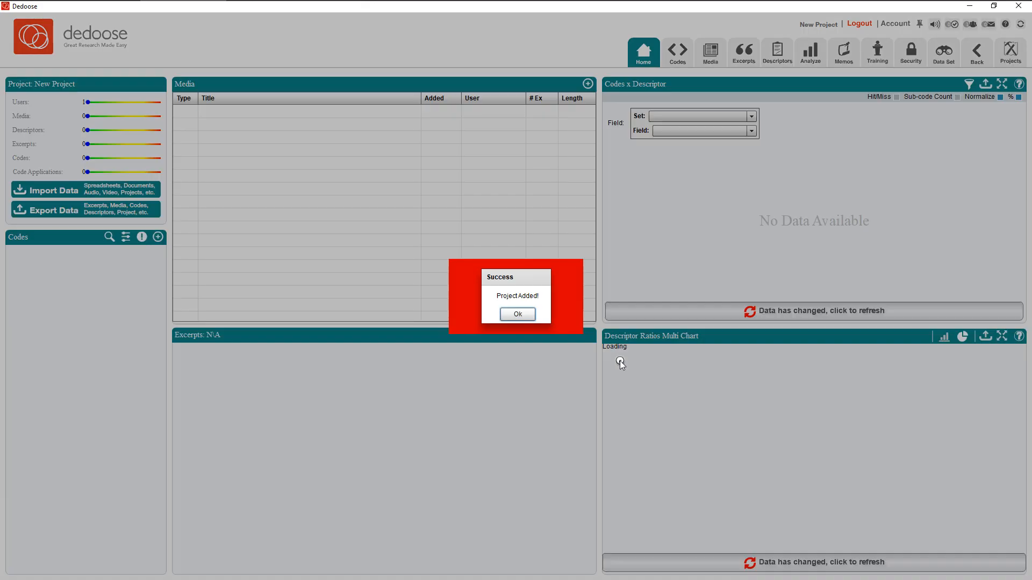
{"action": "left_click", "coordinate": [517, 314]}
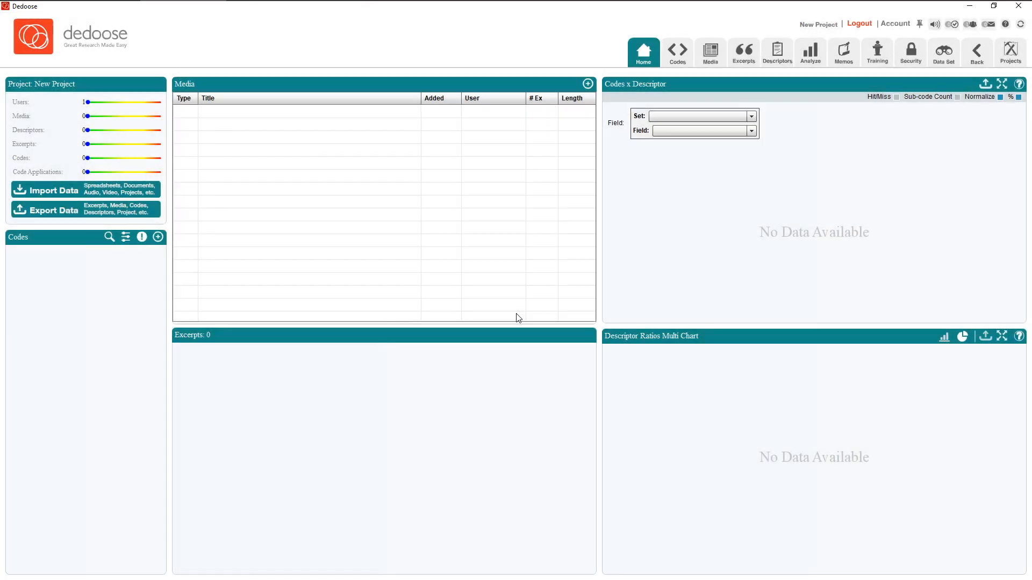
{"action": "left_click", "coordinate": [53, 191]}
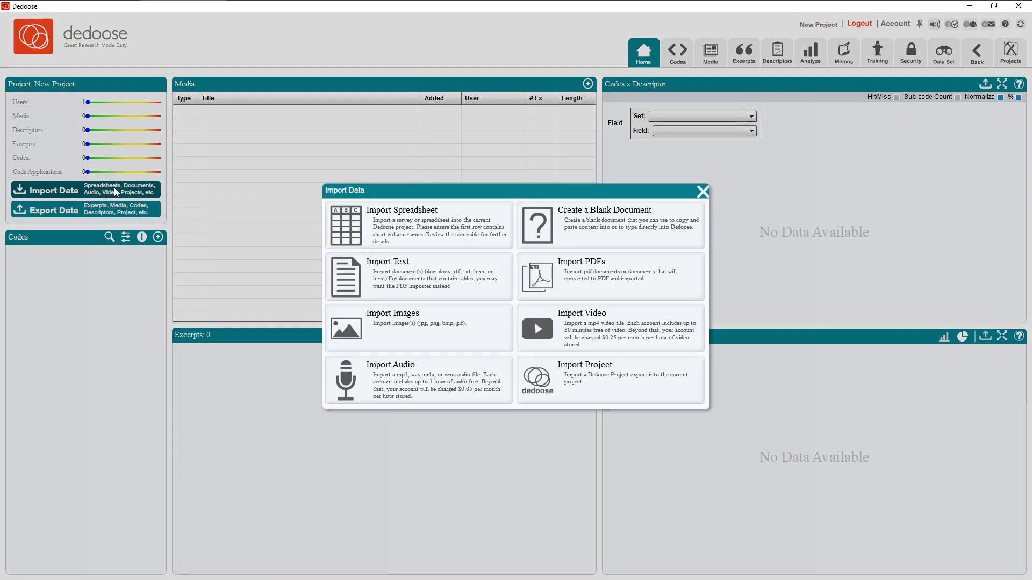
Step: Import the SurveyExport spreadsheet file and acknowledge the successful import
{"action": "left_click", "coordinate": [400, 225]}
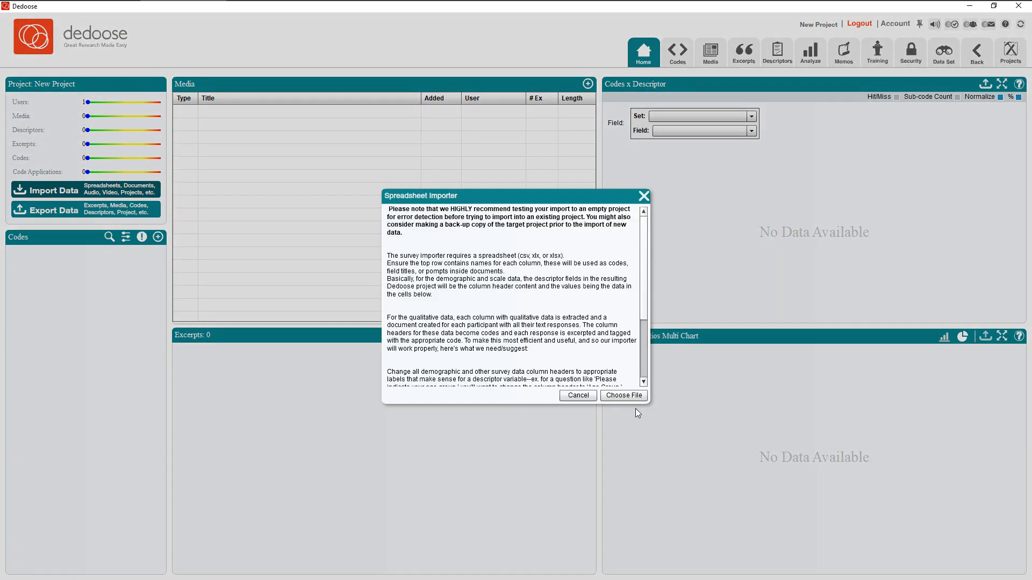
{"action": "left_click", "coordinate": [622, 395]}
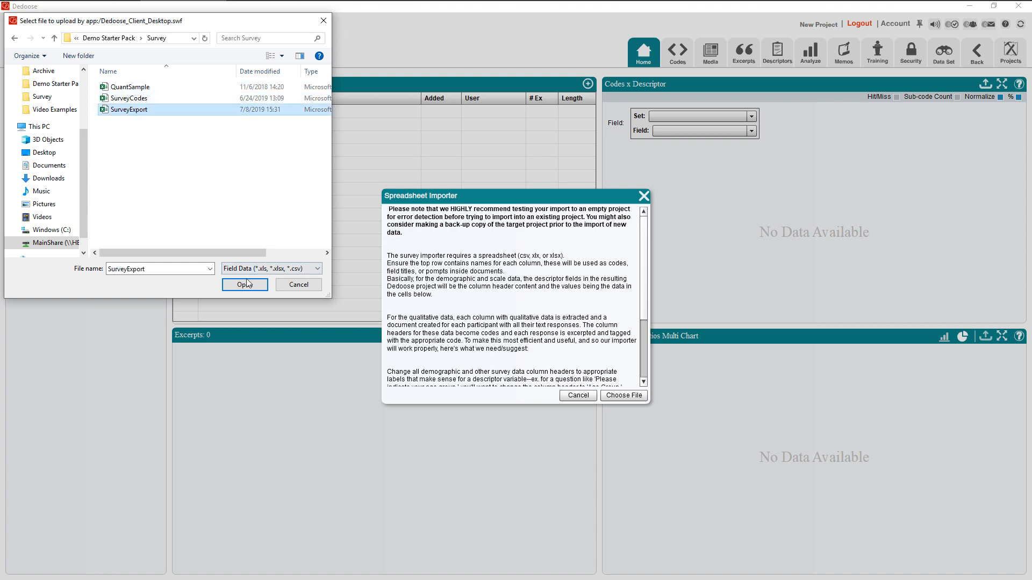
{"action": "left_click", "coordinate": [243, 284]}
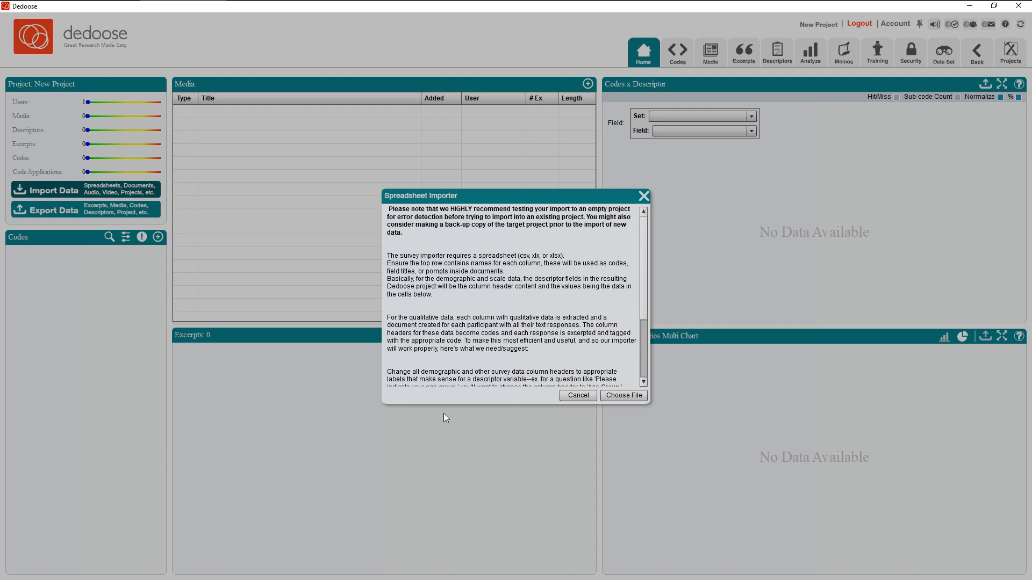
{"action": "left_click", "coordinate": [622, 395]}
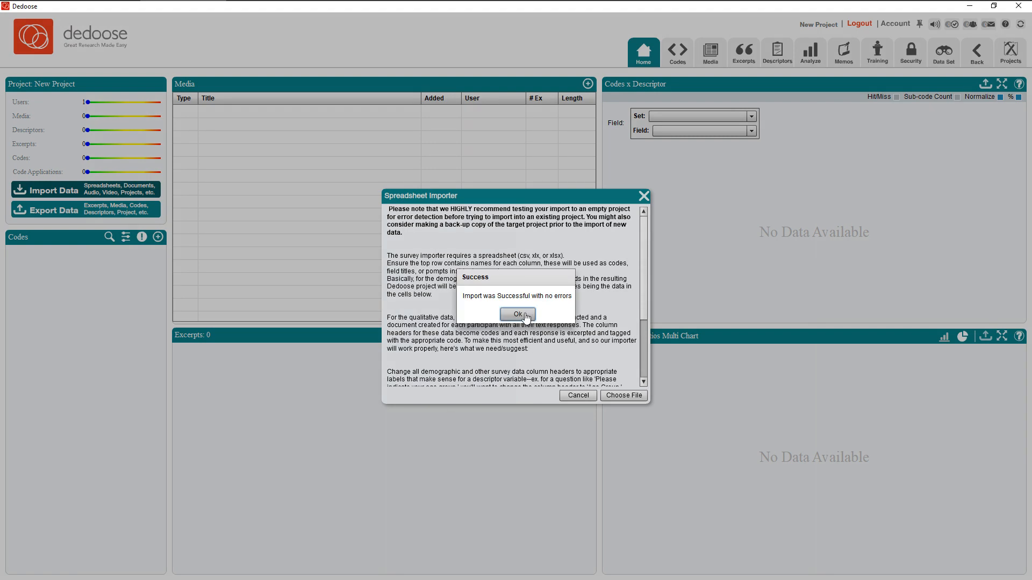
{"action": "left_click", "coordinate": [516, 314]}
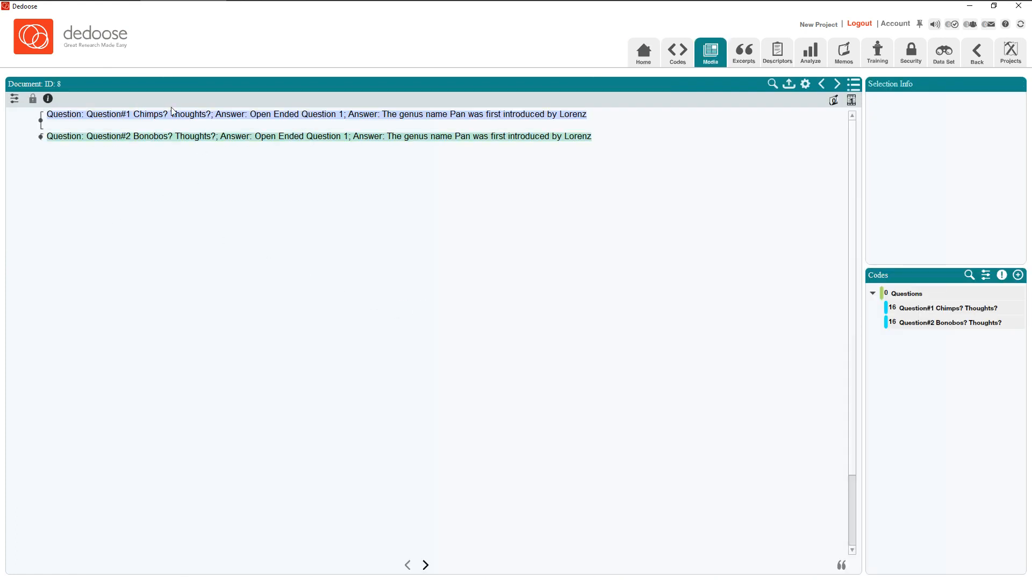
{"action": "mouse_move", "coordinate": [934, 308]}
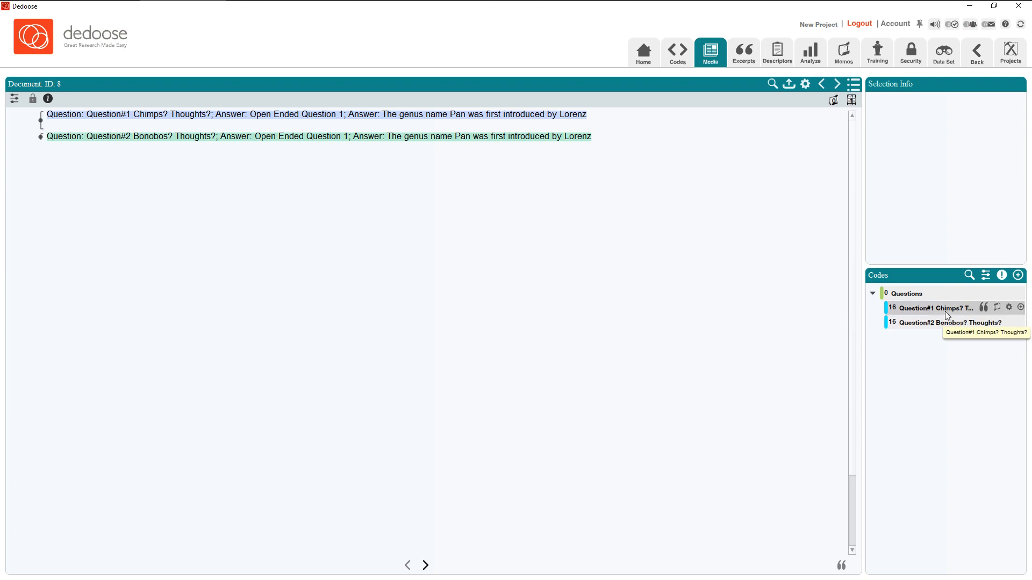
{"action": "mouse_move", "coordinate": [719, 125]}
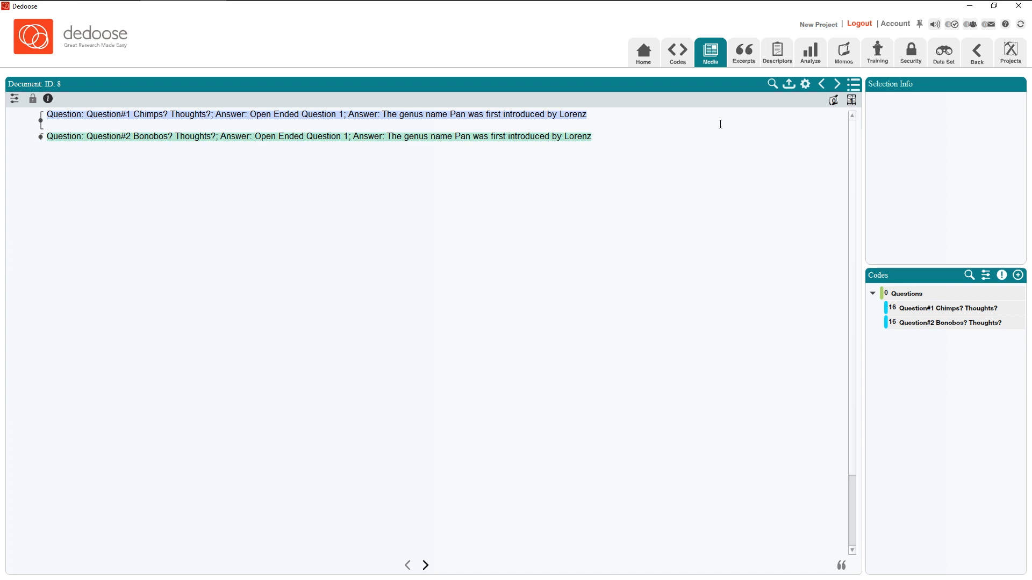
Step: Show the 16 imported participant descriptors with ID, Gender, Location and Source fields
{"action": "left_click", "coordinate": [776, 51]}
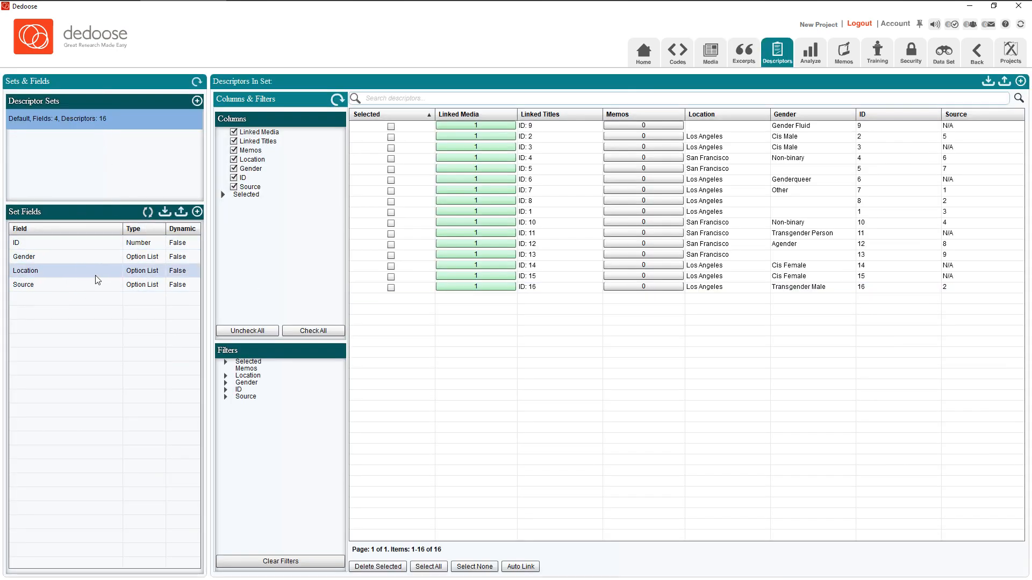
Step: Inspect the Gender field's options without changes, then open participant ID 3's linked survey document
{"action": "double_click", "coordinate": [25, 257]}
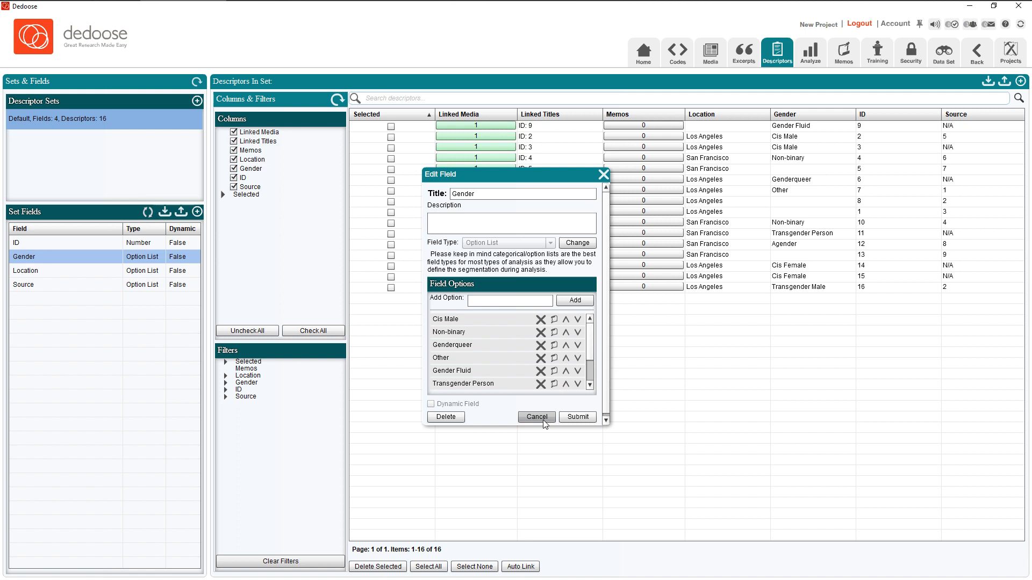
{"action": "left_click", "coordinate": [535, 417]}
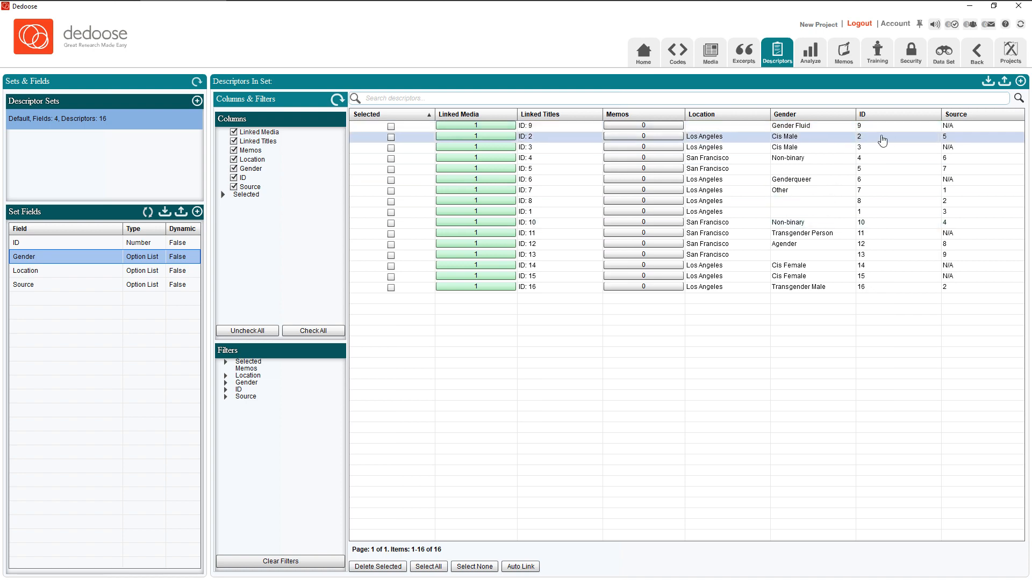
{"action": "left_click", "coordinate": [709, 51]}
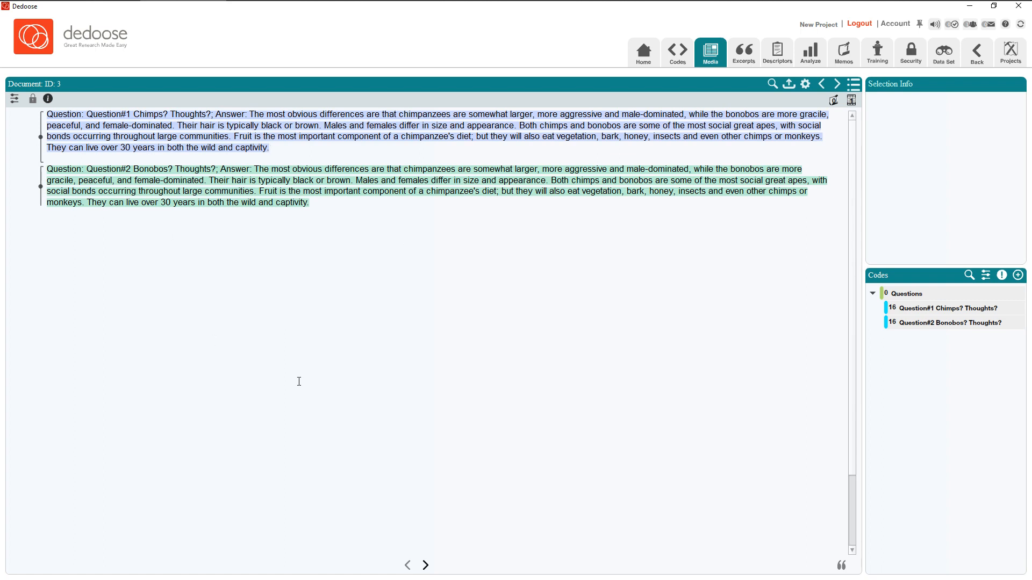
{"action": "mouse_move", "coordinate": [296, 355]}
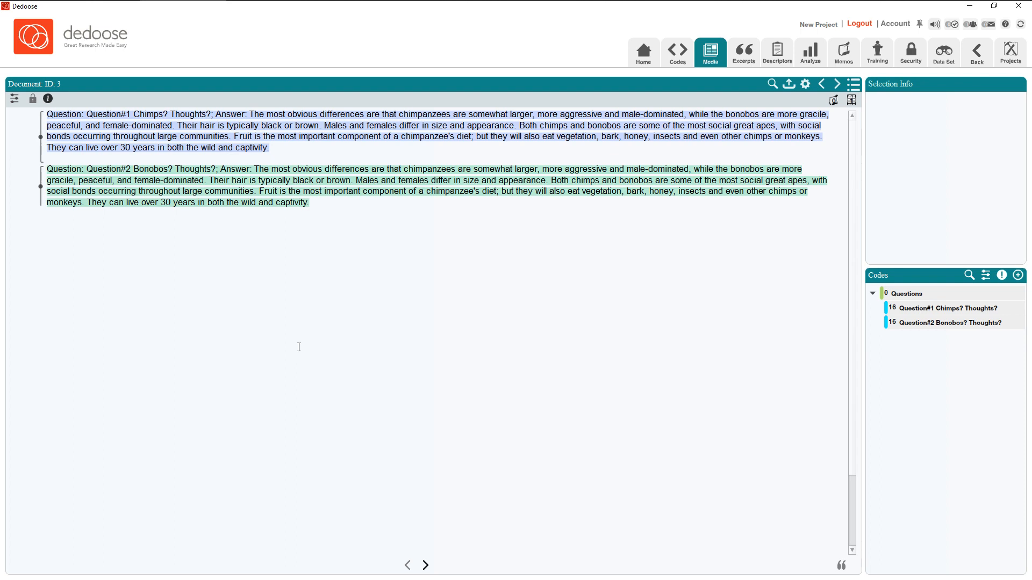
{"action": "mouse_move", "coordinate": [84, 356]}
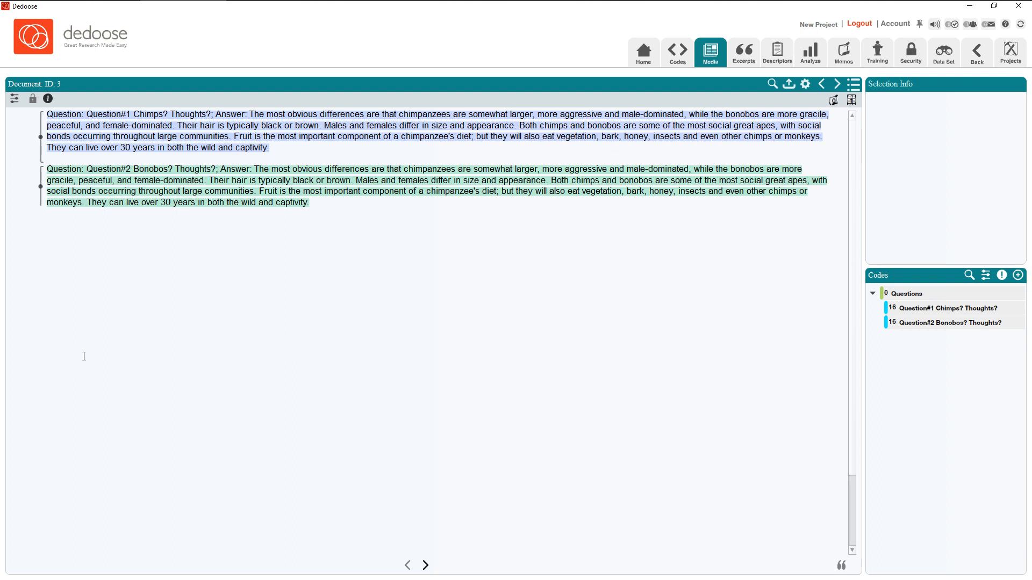